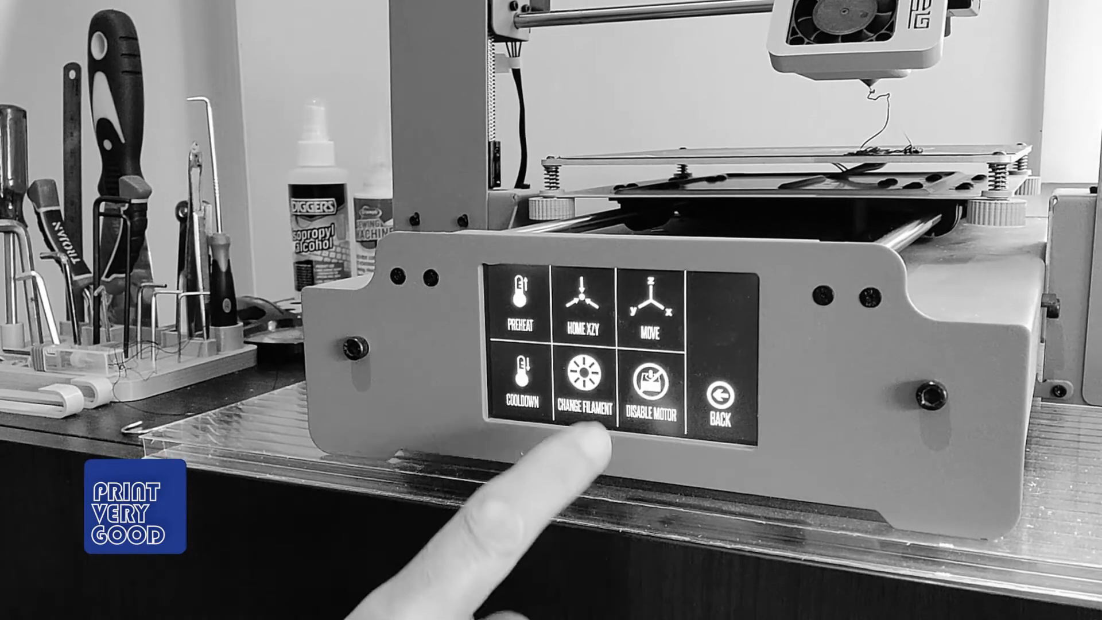
# - Tap Change Filament to show the load, remove, raise extruder and preheat options
pyautogui.click(576, 394)
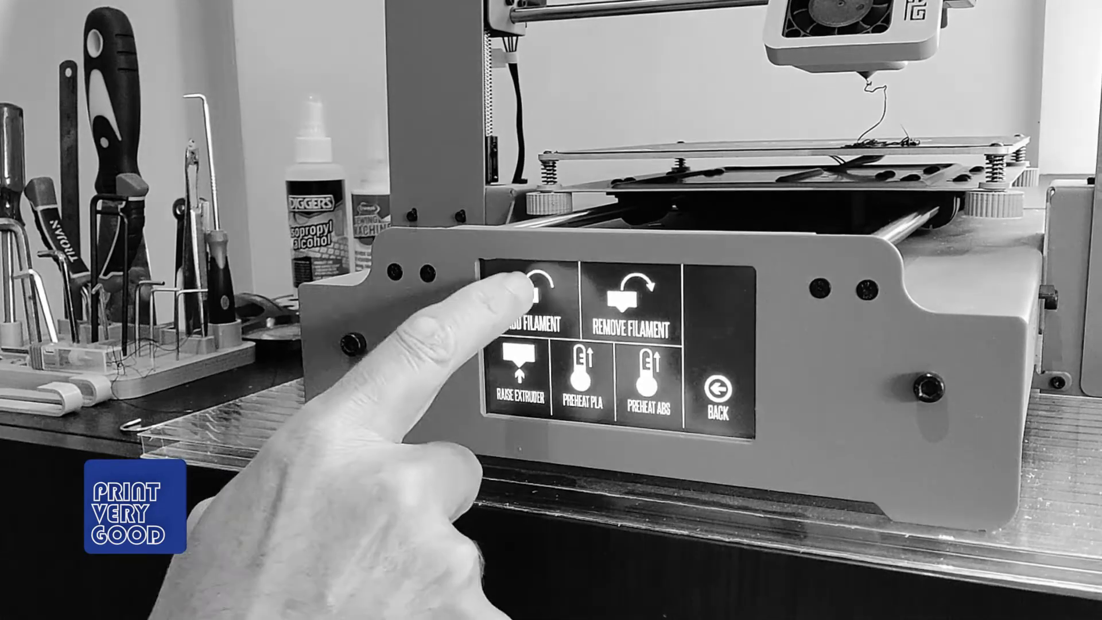